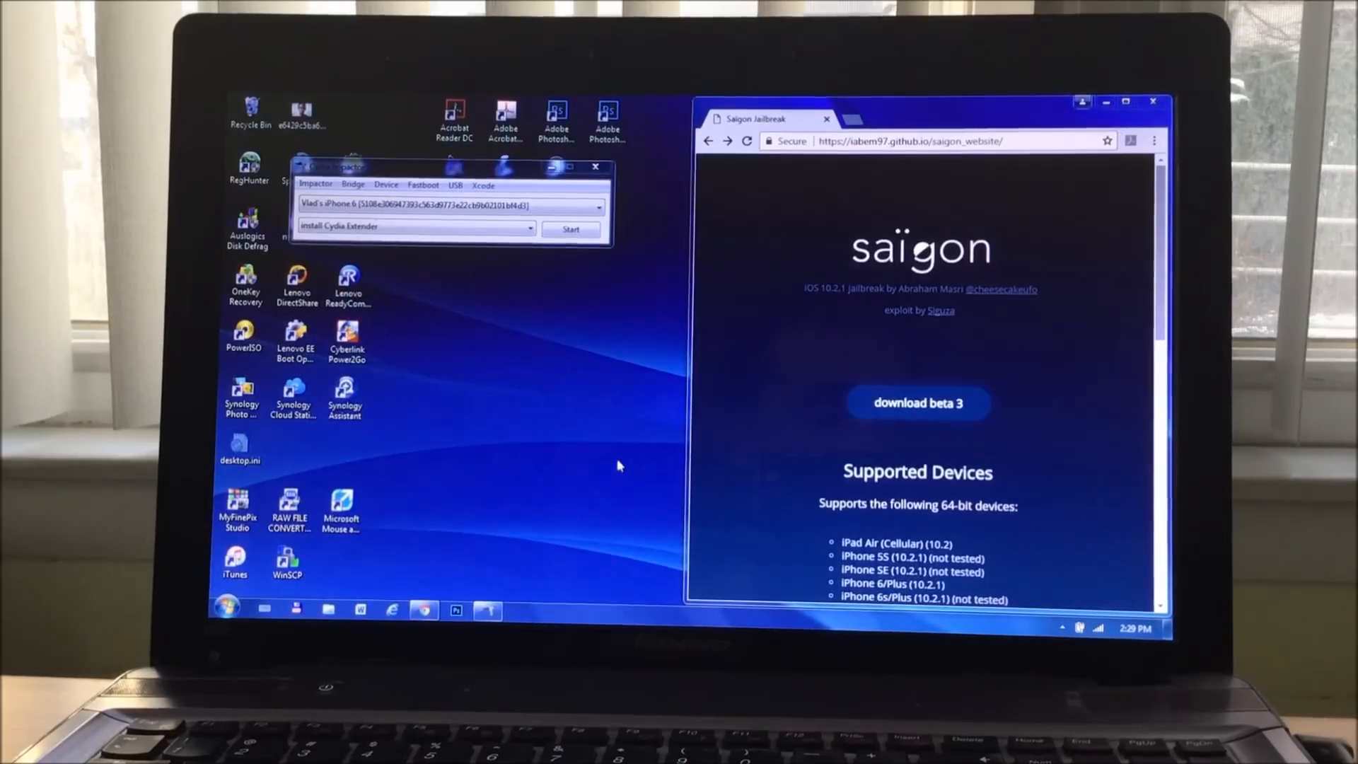
{"action": "mouse_move", "coordinate": [867, 430]}
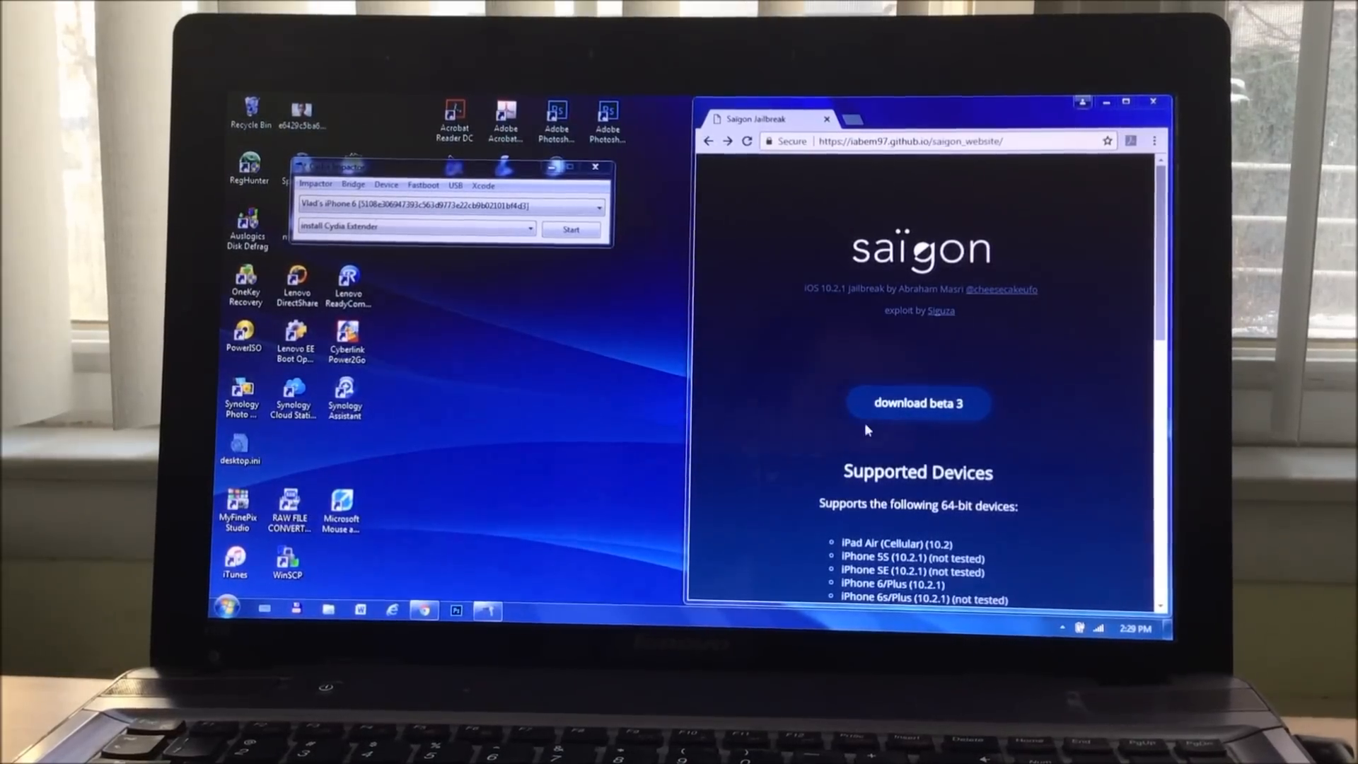
{"action": "mouse_move", "coordinate": [988, 315]}
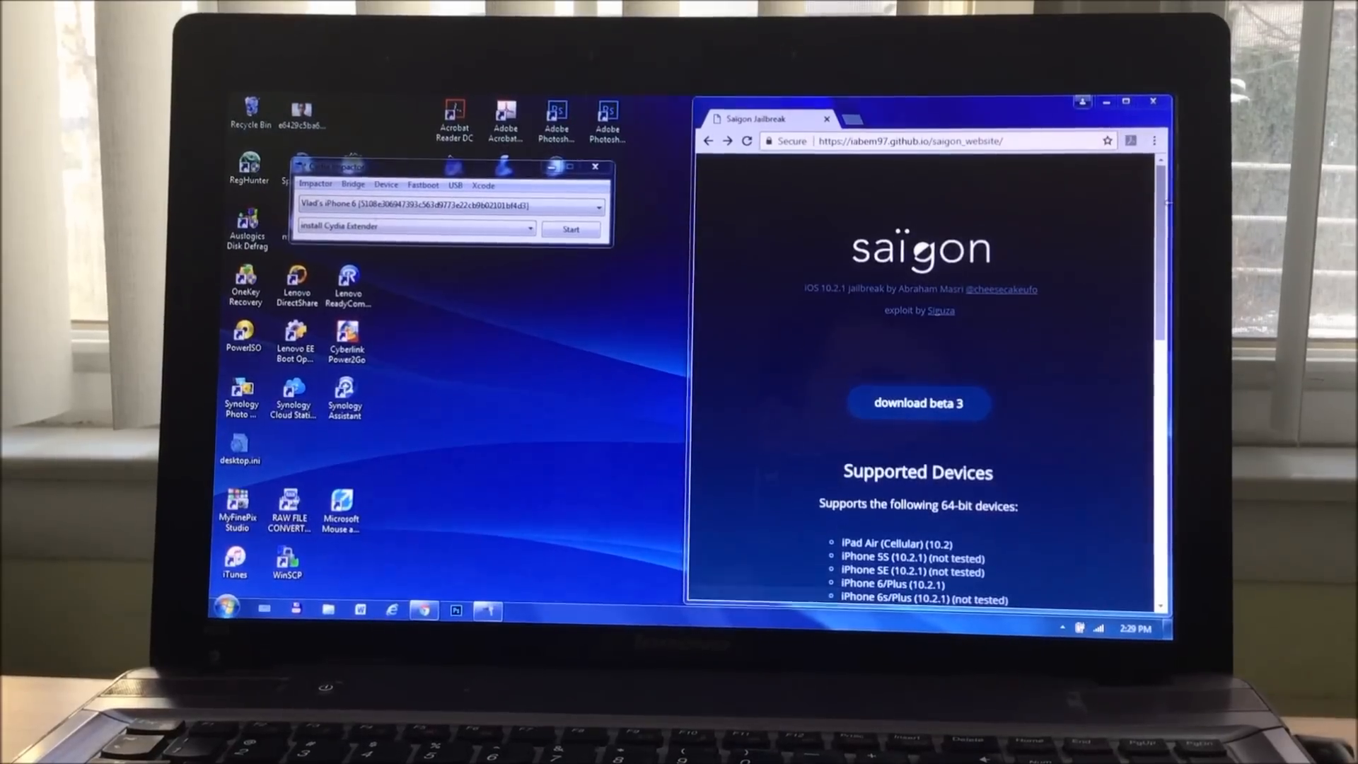
Revoke the Apple ID's existing developer certificates via Xcode > Revoke Certificates, confirming 2 revoked.
{"action": "scroll", "scroll_direction": "down", "scroll_amount": 3}
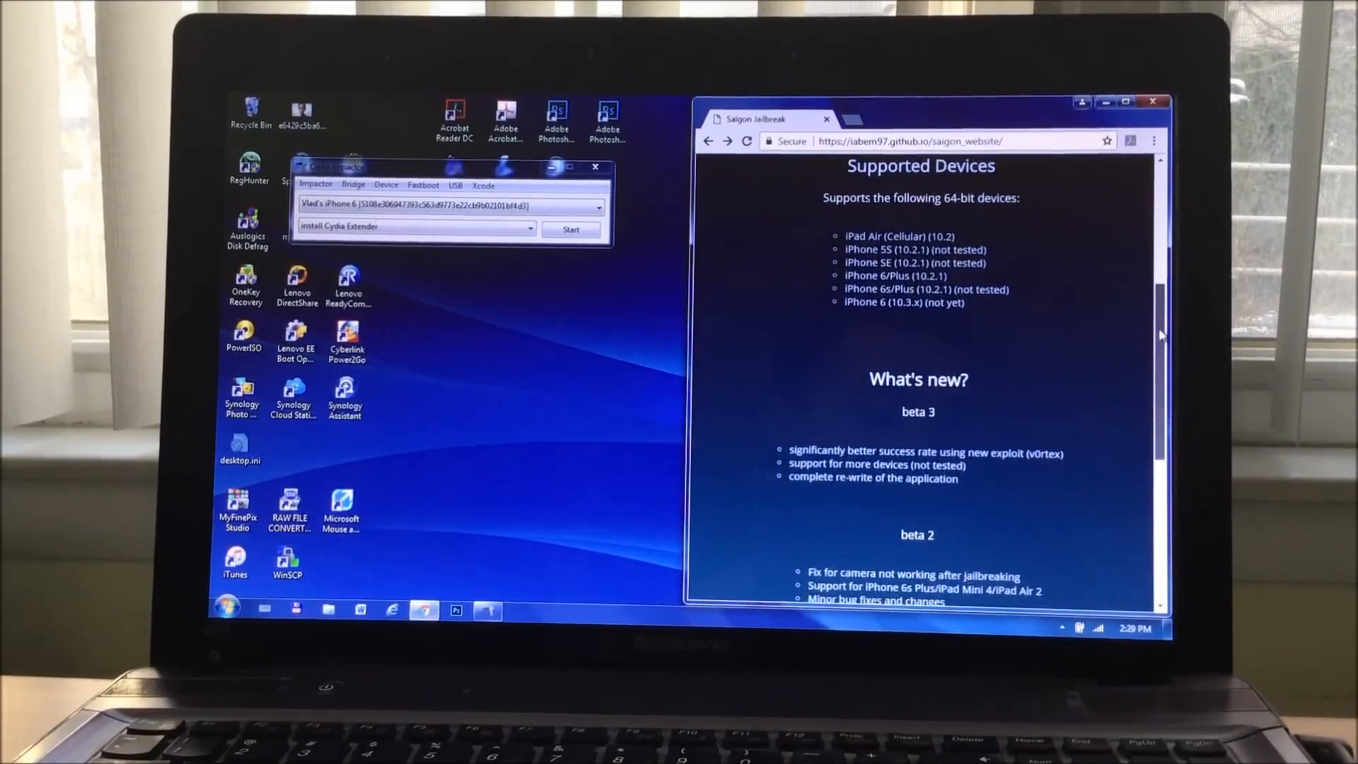
{"action": "scroll", "scroll_direction": "down", "scroll_amount": 3}
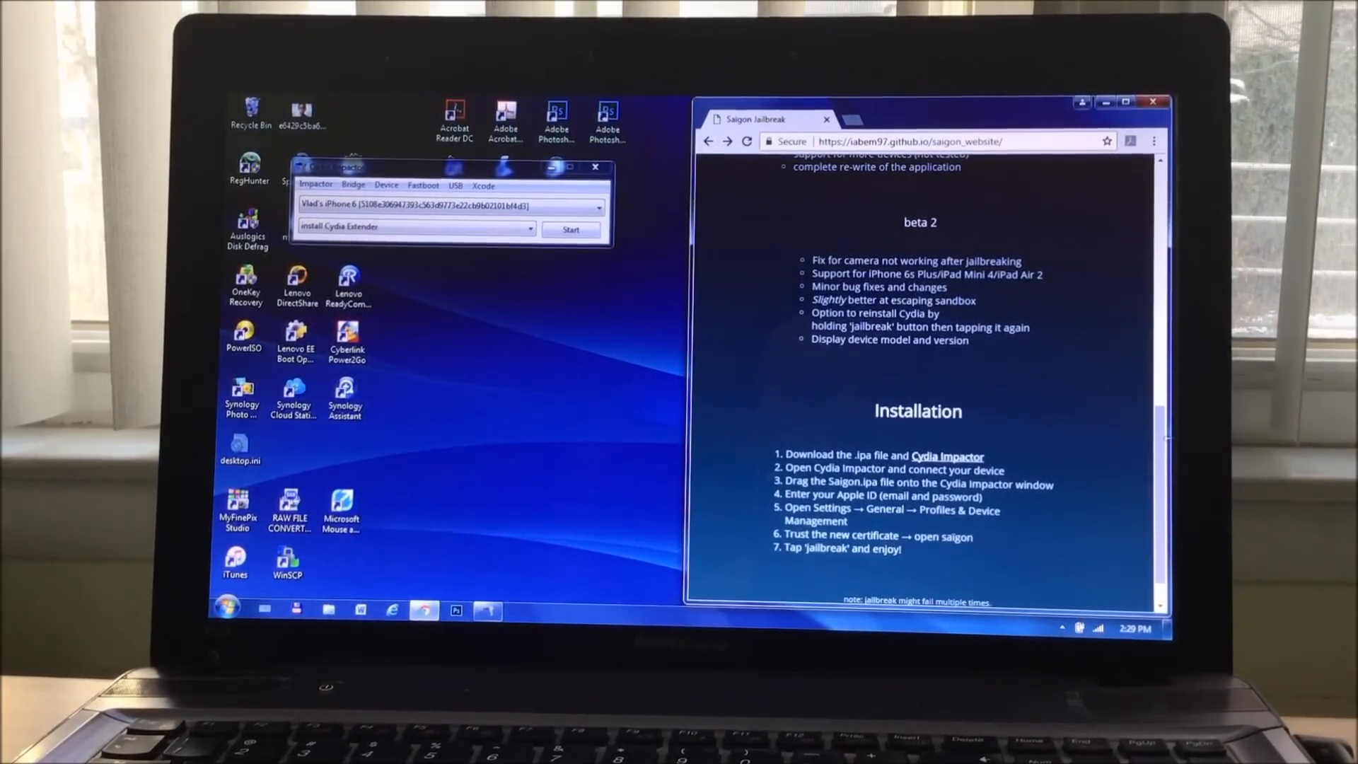
{"action": "scroll", "scroll_direction": "up", "scroll_amount": 3}
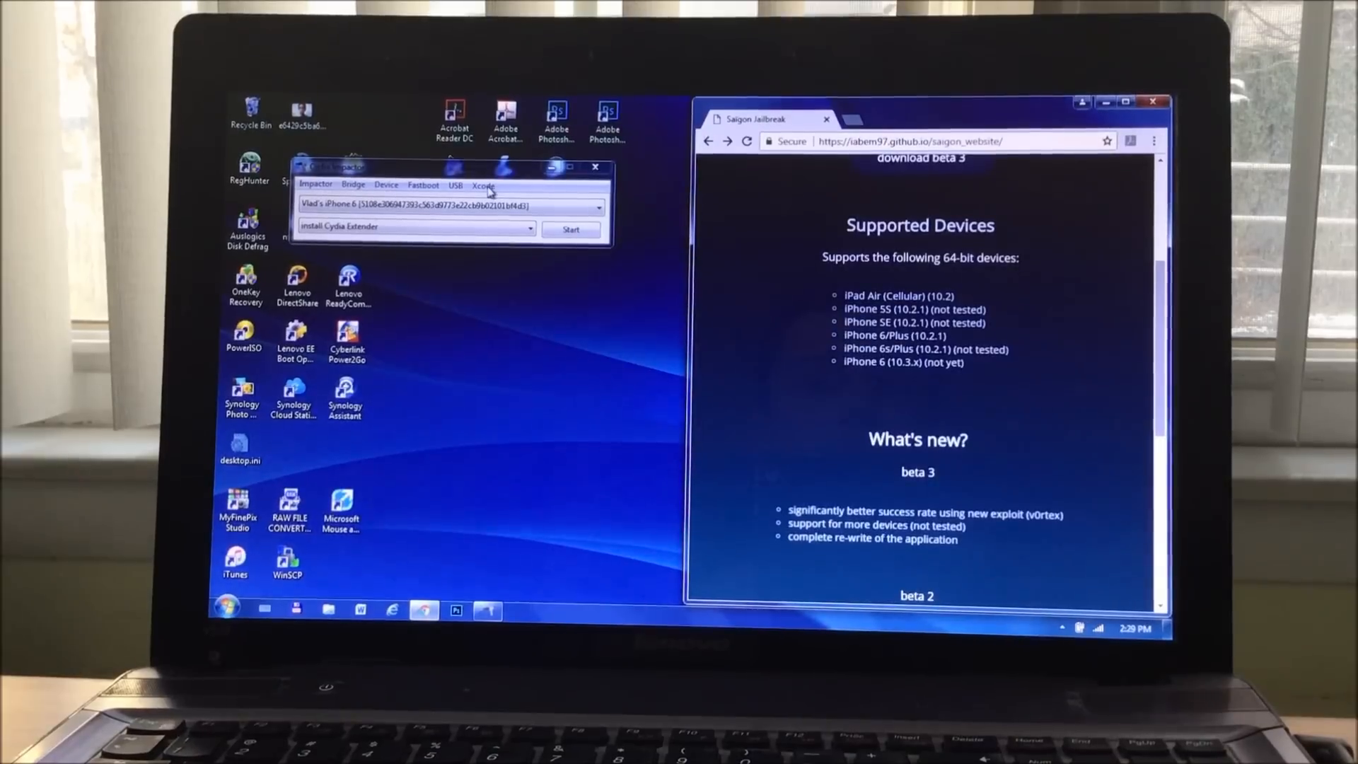
{"action": "left_click", "coordinate": [483, 184]}
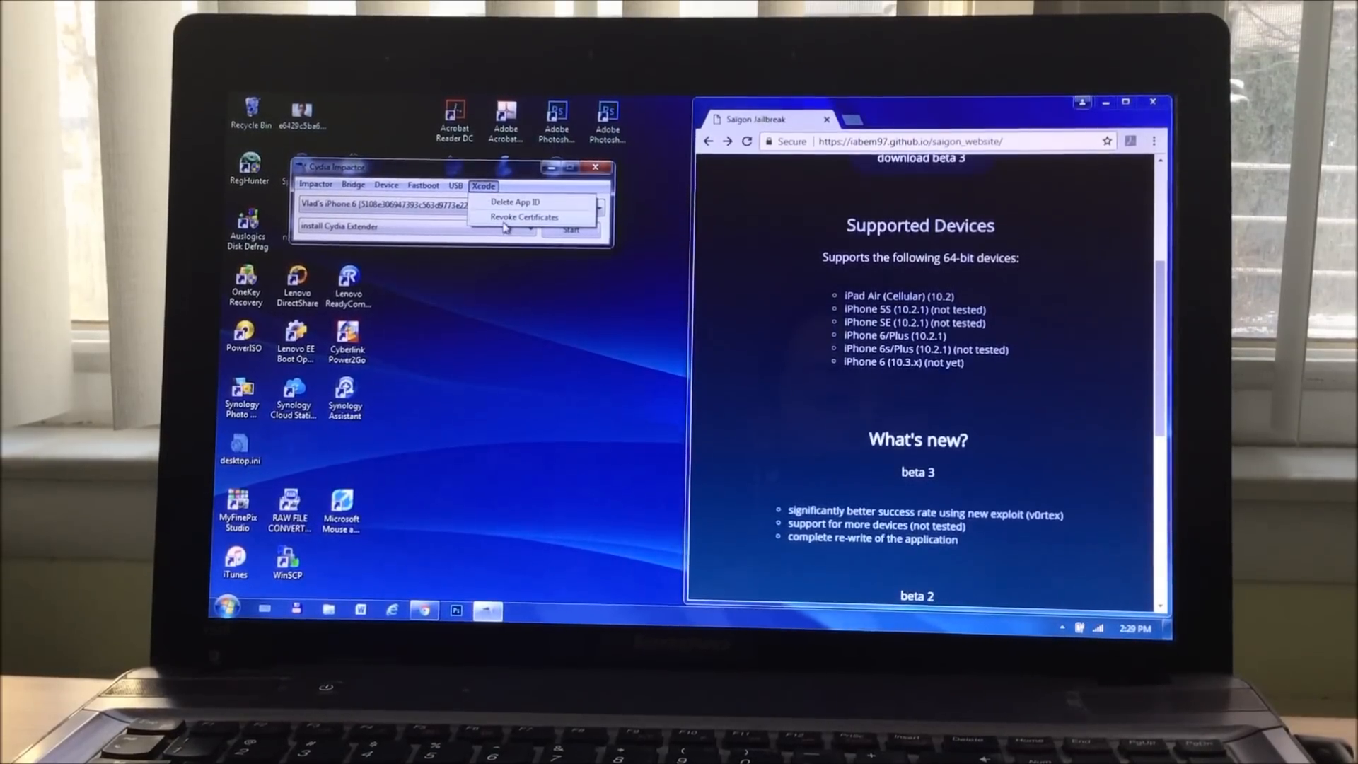
{"action": "left_click", "coordinate": [523, 217]}
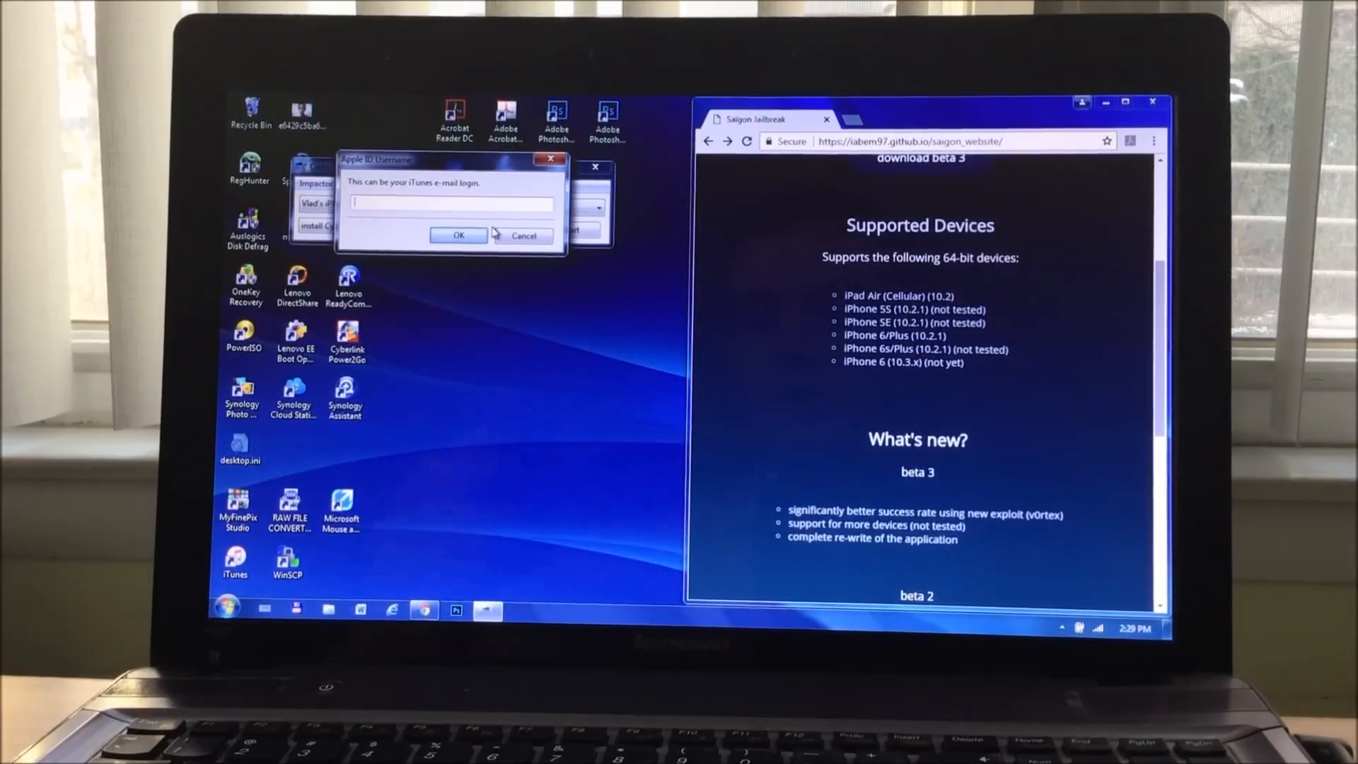
{"action": "left_click", "coordinate": [459, 236]}
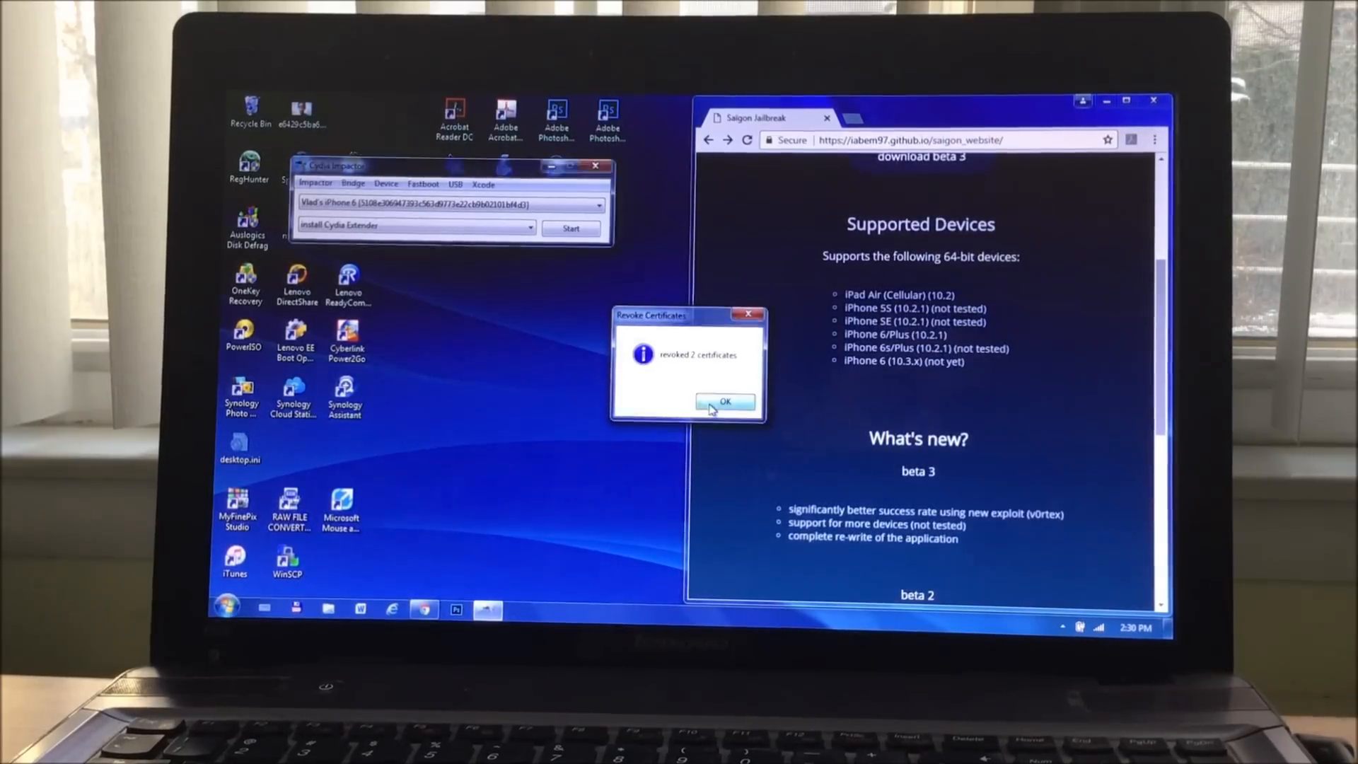
{"action": "left_click", "coordinate": [724, 403]}
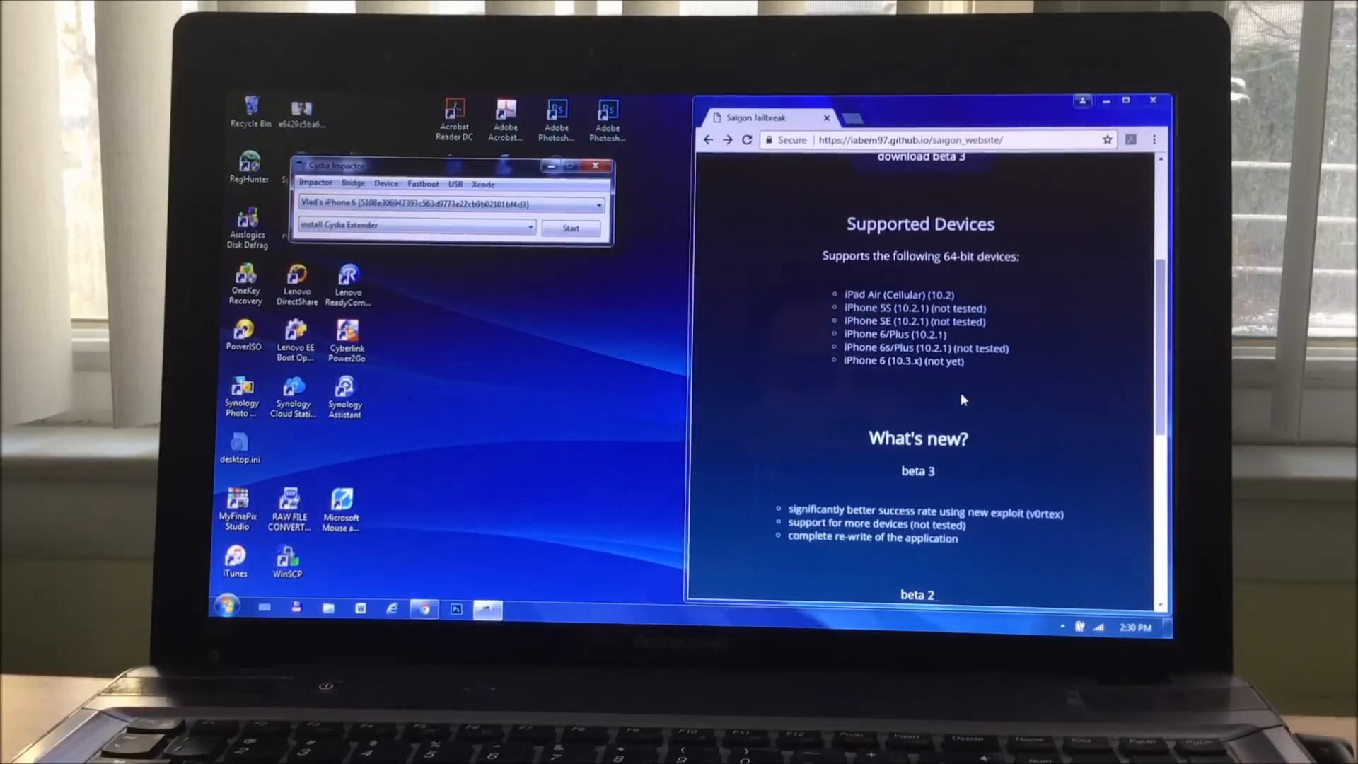
Download the Saigon beta 3 IPA from the Saigon website.
{"action": "scroll", "scroll_direction": "up", "scroll_amount": 3}
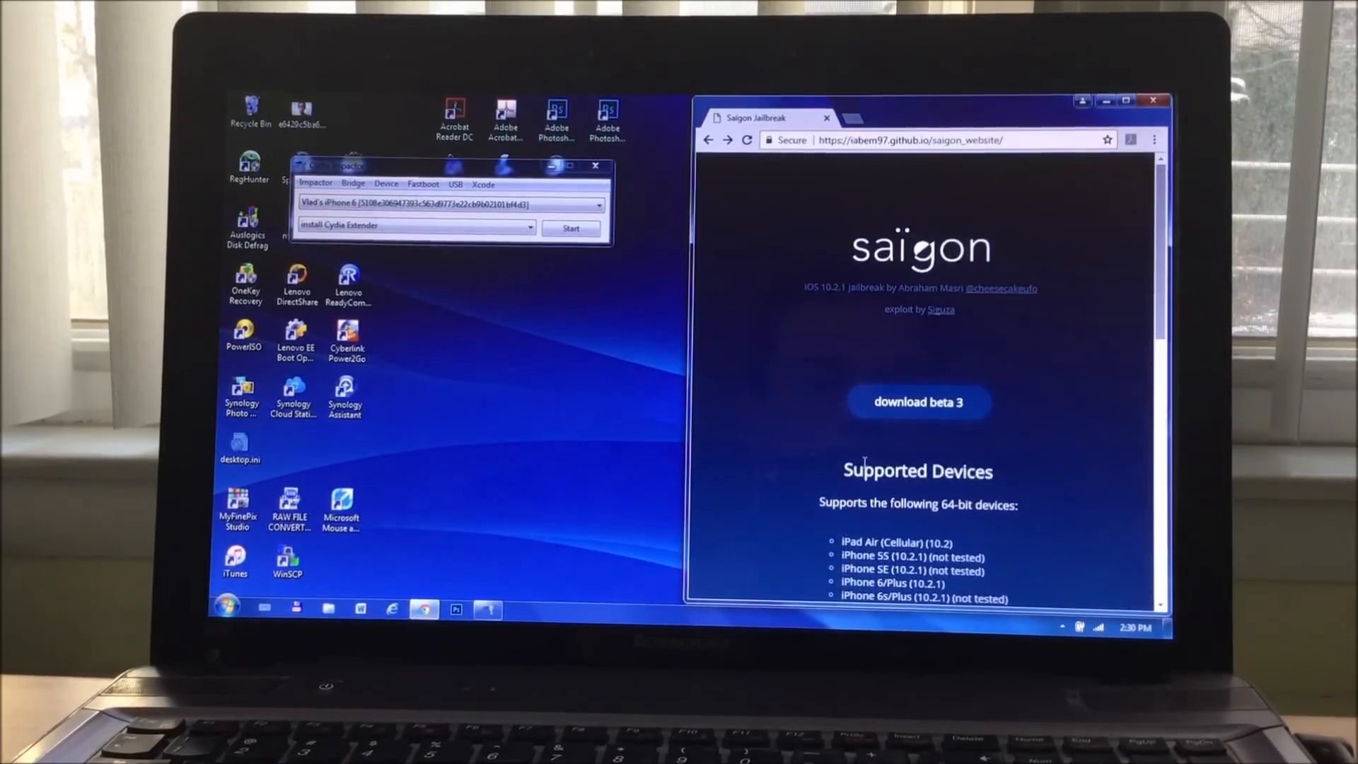
{"action": "left_click", "coordinate": [918, 401]}
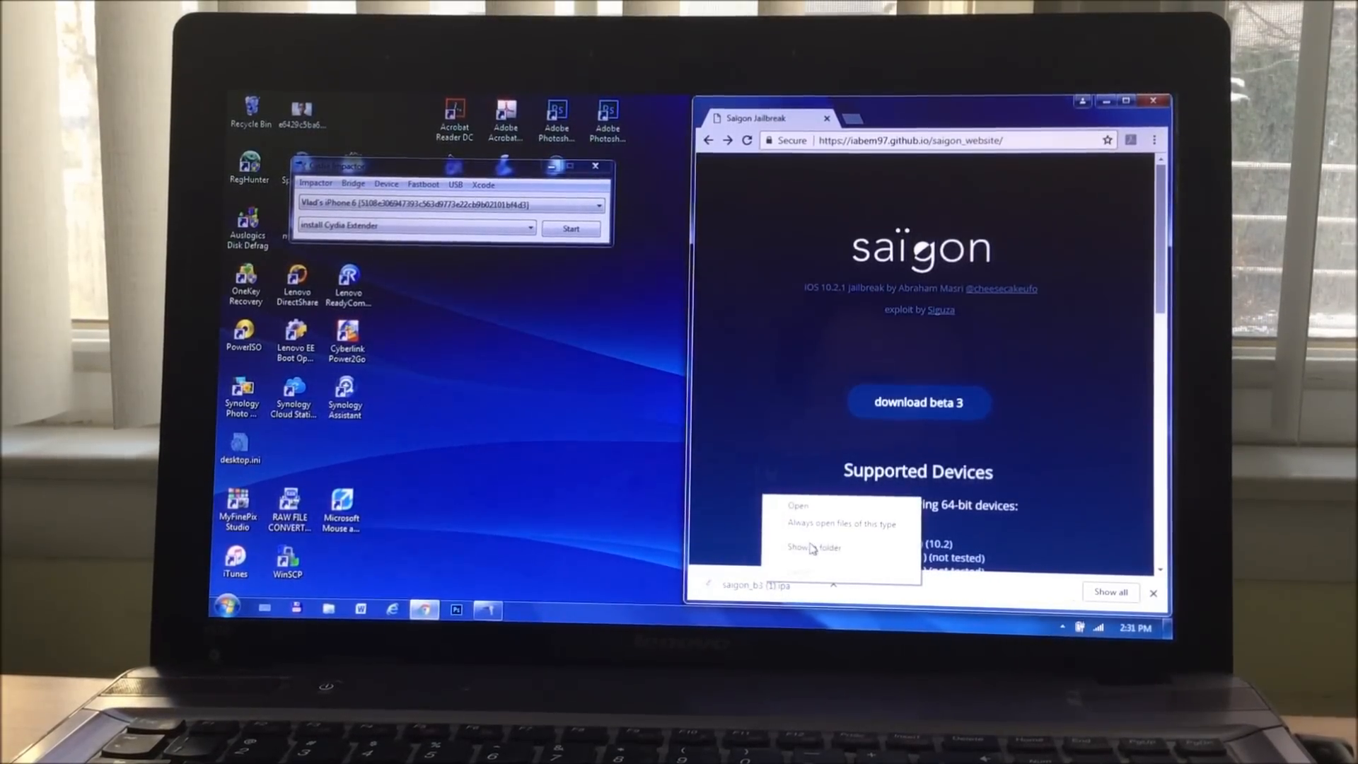
Load saigon_b3 (1).ipa from Downloads into Cydia Impactor and sign it with the Apple ID.
{"action": "left_click", "coordinate": [813, 546]}
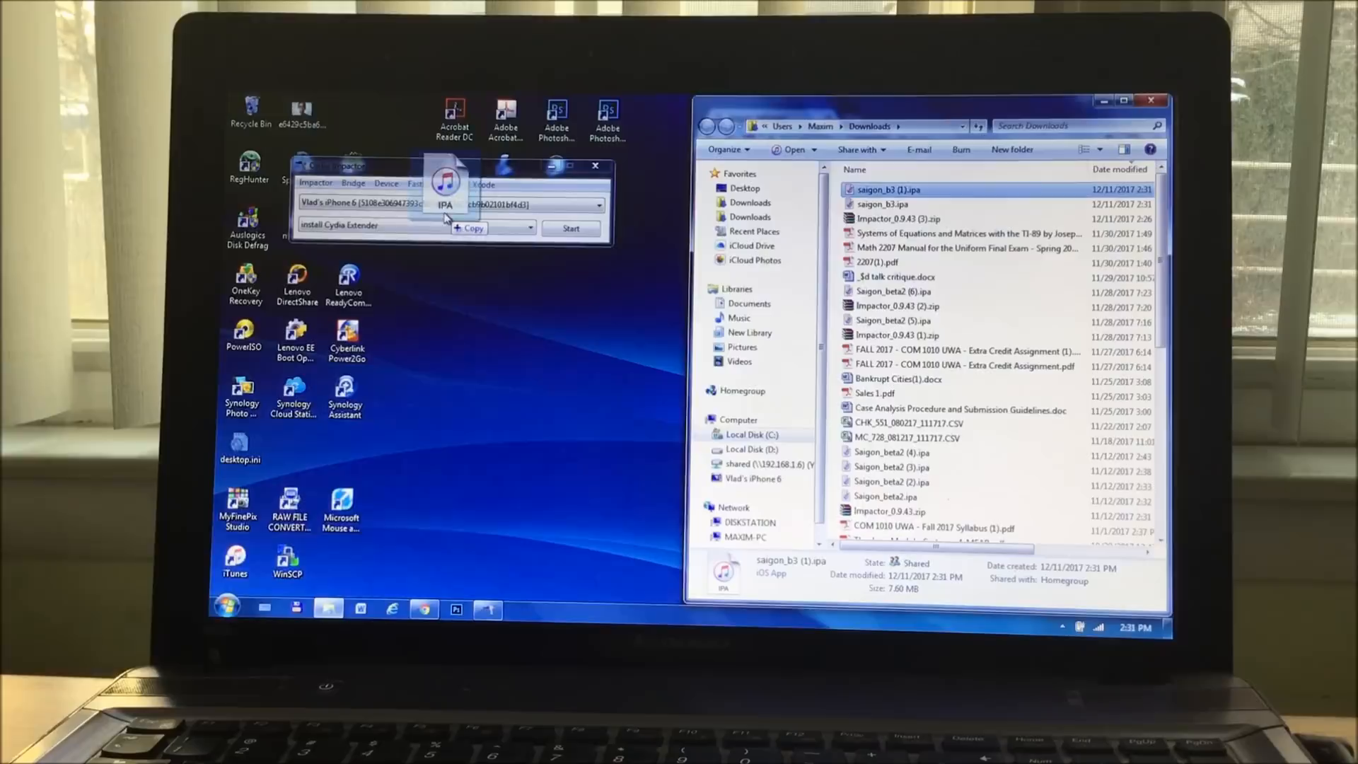
{"action": "left_click", "coordinate": [570, 228]}
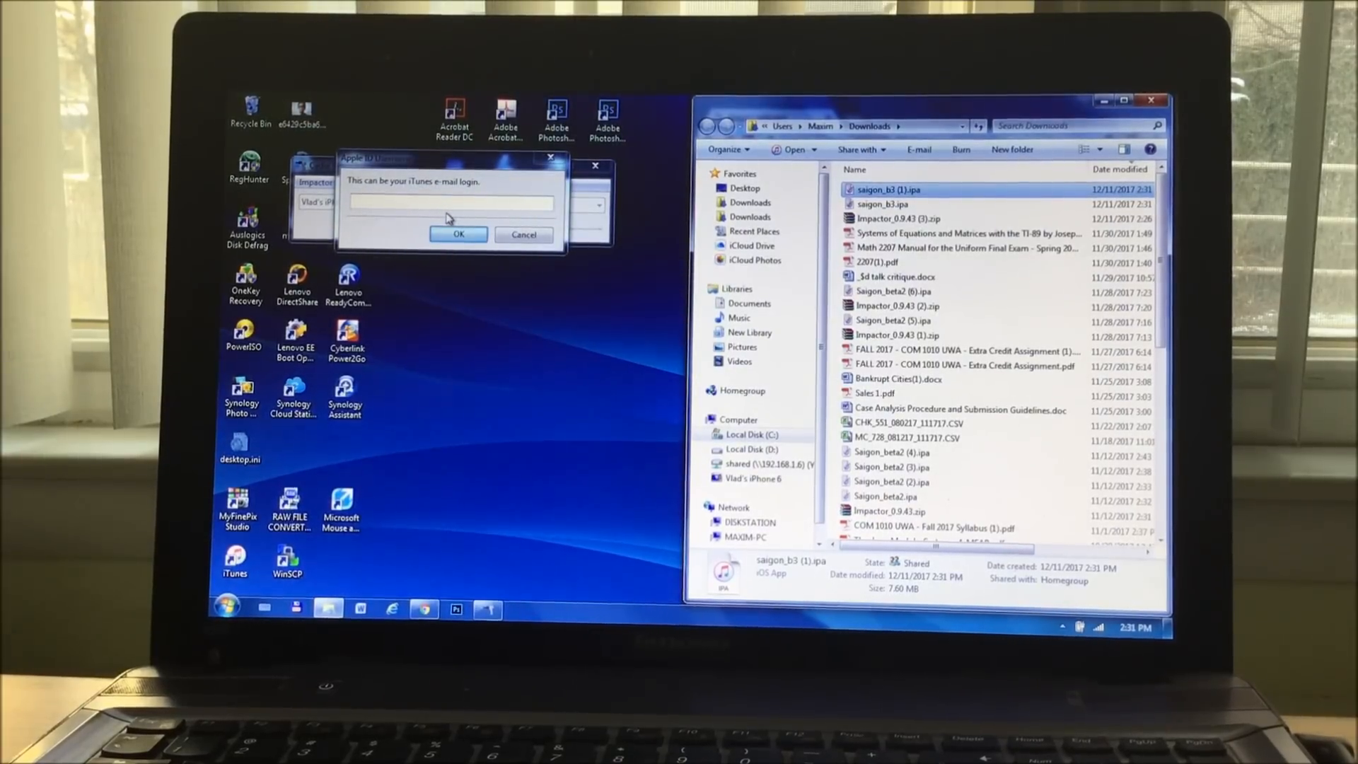
{"action": "left_click", "coordinate": [459, 235]}
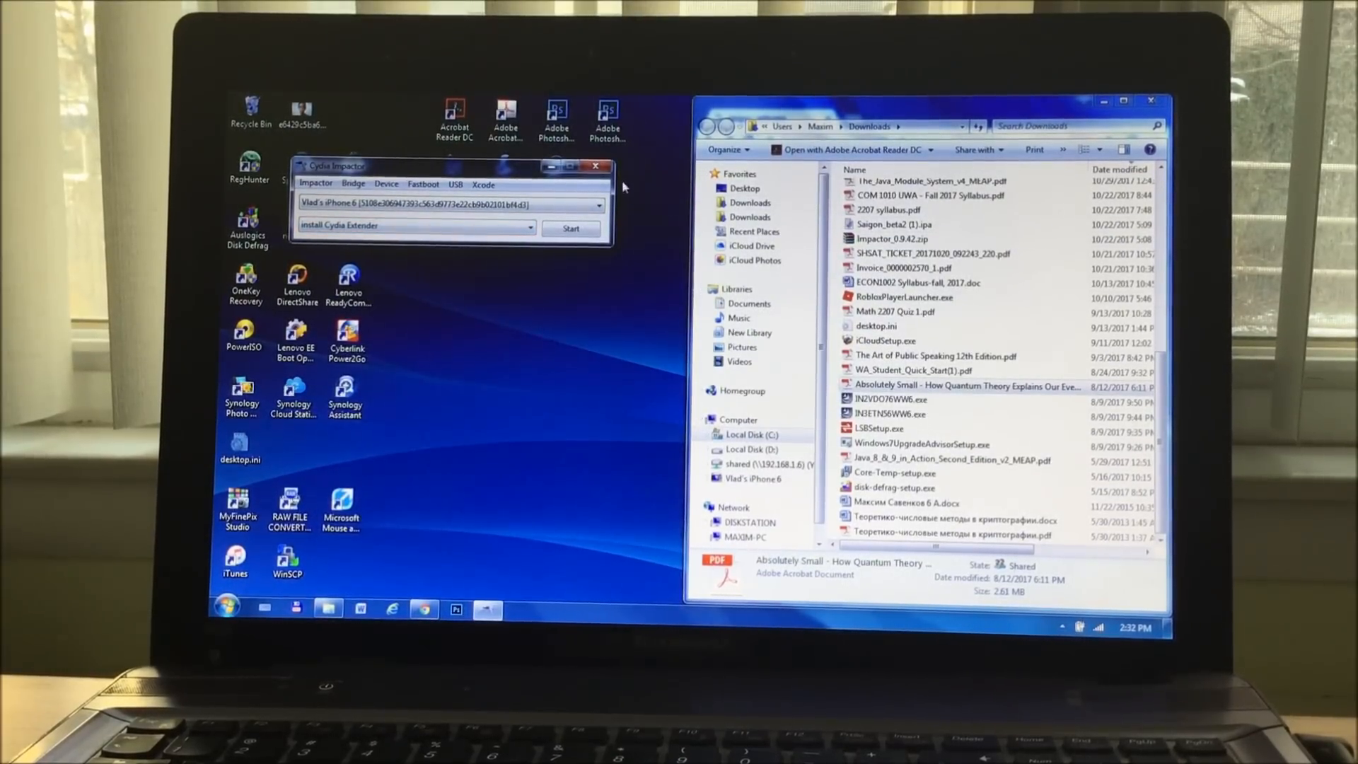
{"action": "left_click", "coordinate": [597, 165]}
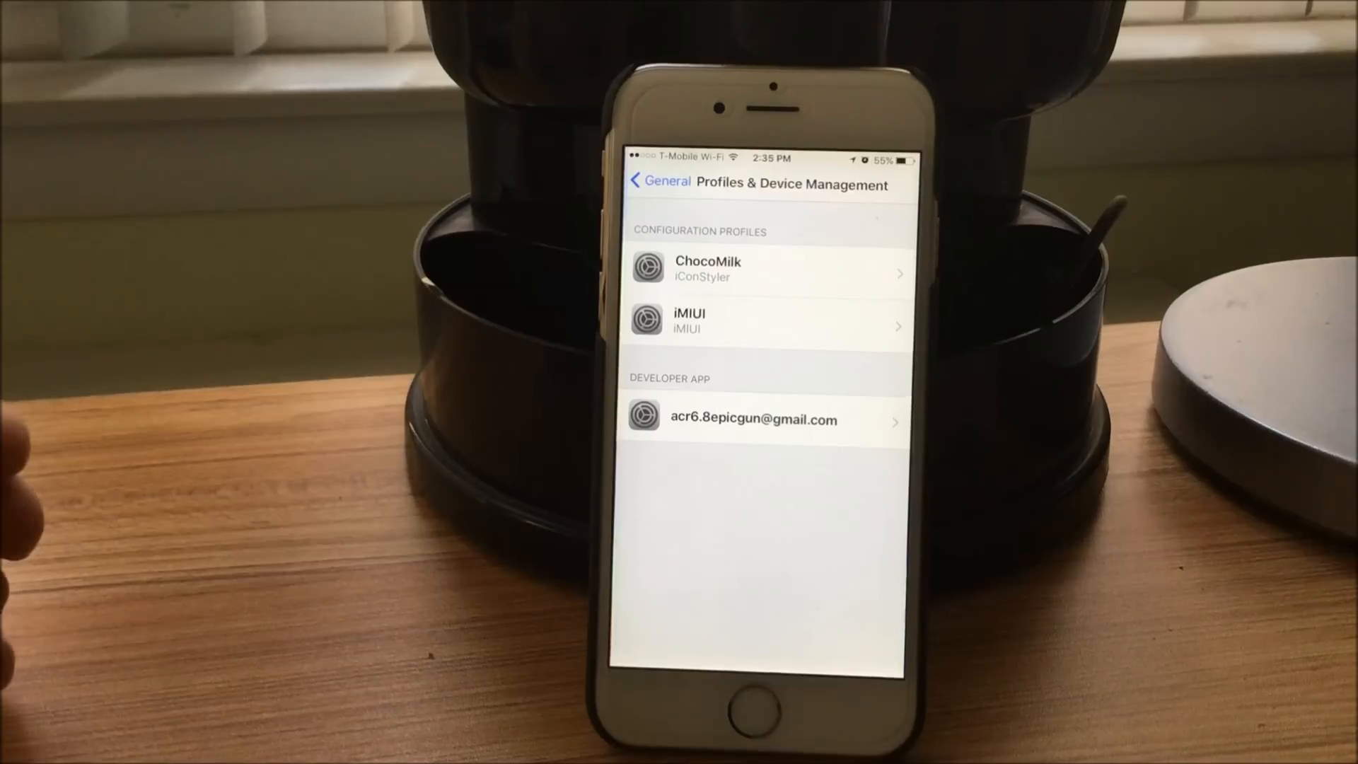
Trust the developer app certificate in Profiles & Device Management.
{"action": "left_click", "coordinate": [645, 180]}
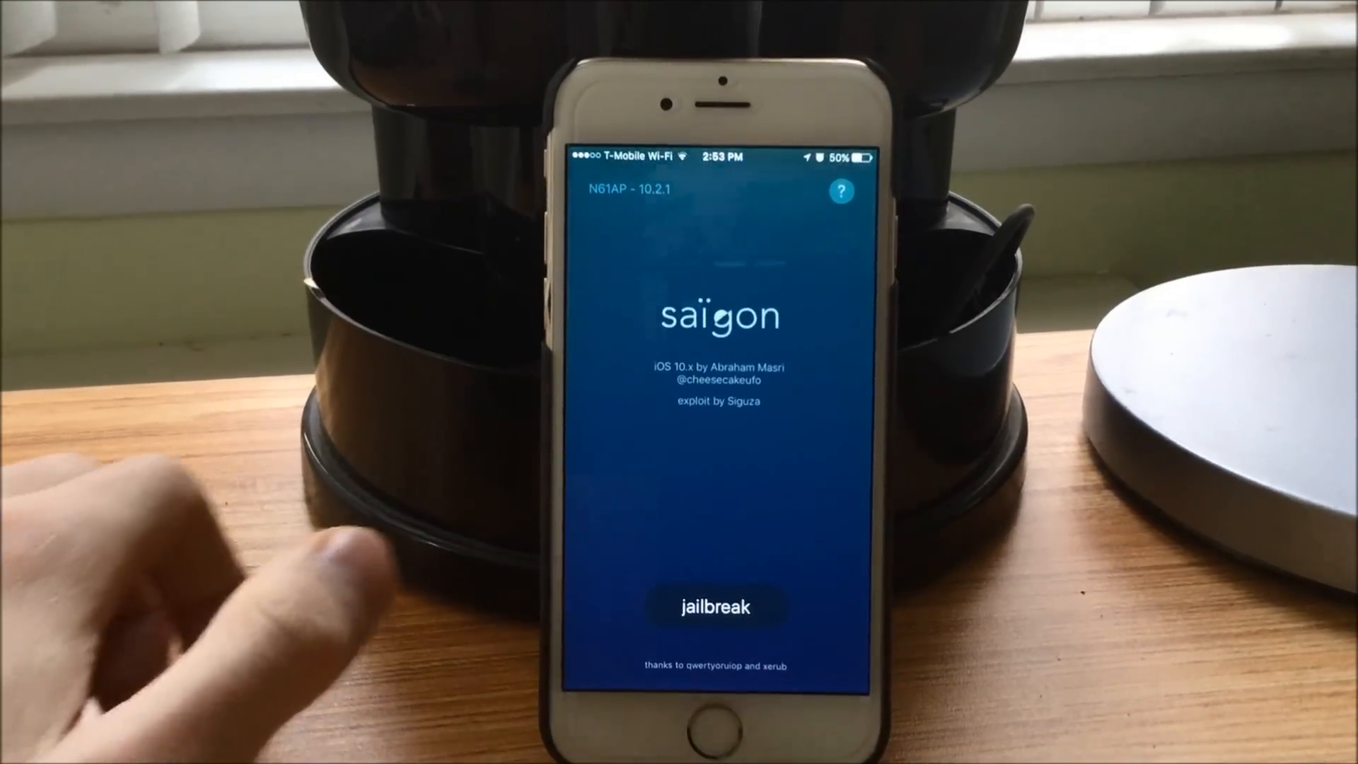
Start the Saigon jailbreak, reaching the 'bypassing kpp' stage.
{"action": "left_click", "coordinate": [716, 607]}
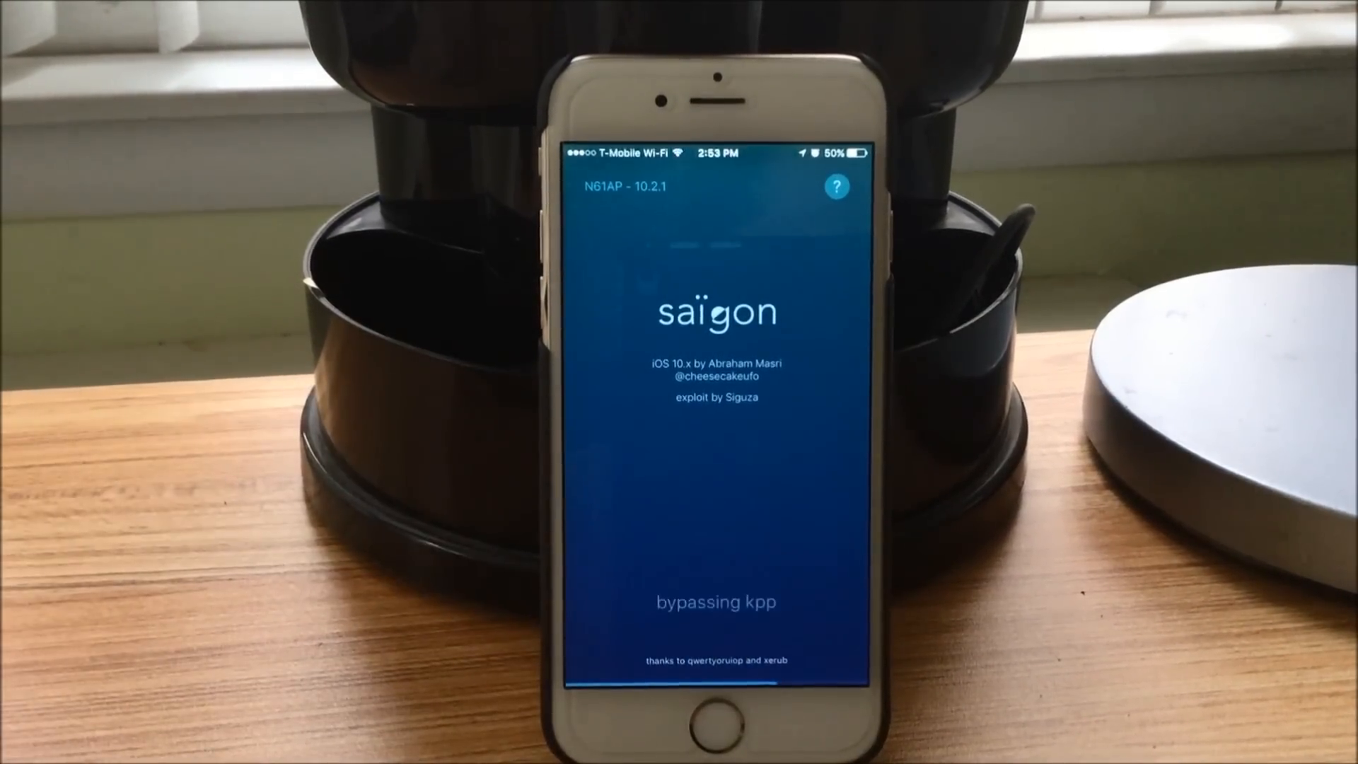